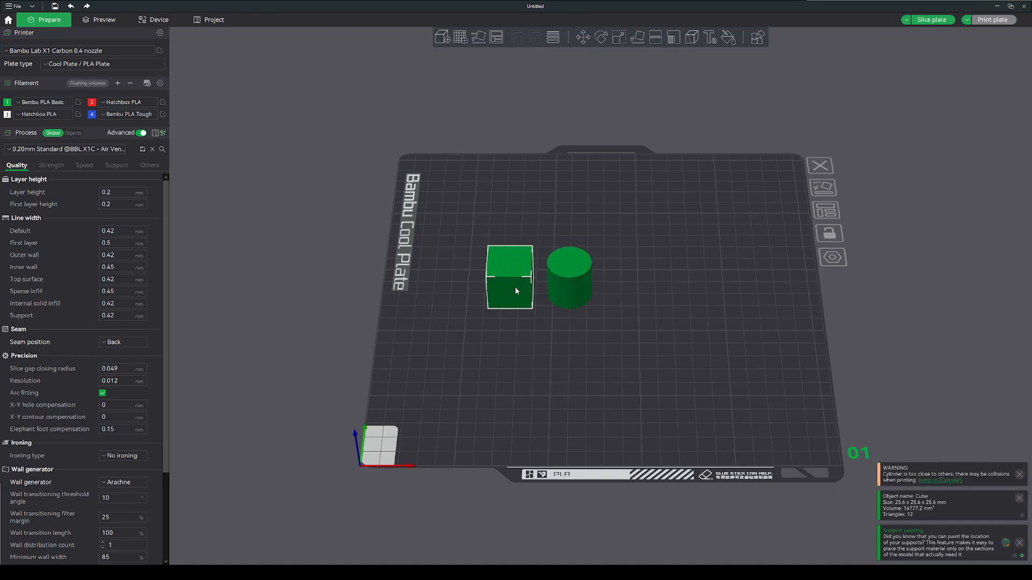
Add a Cone shape via the Objects process view and place it right of the cylinder.
click(572, 276)
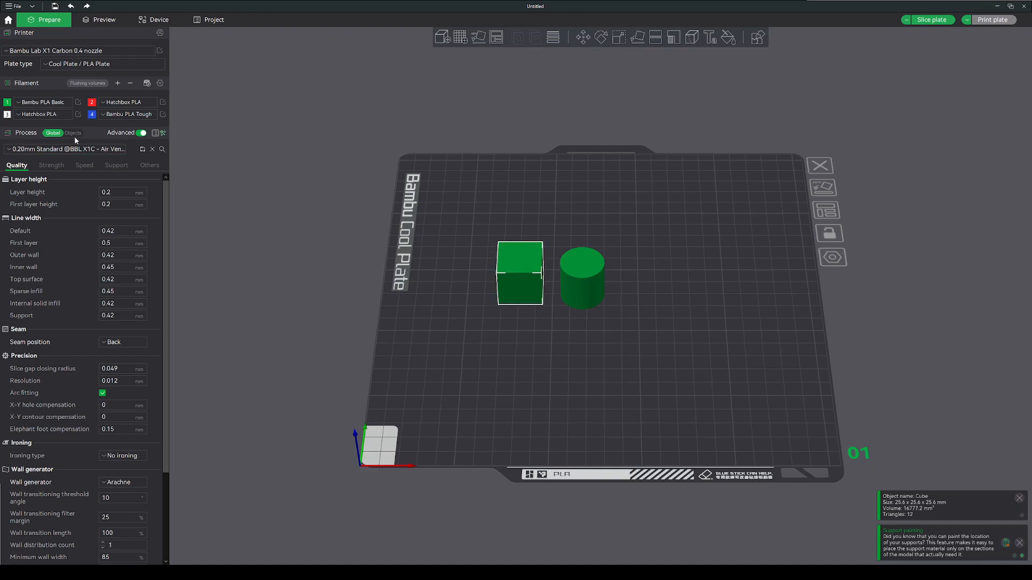
click(72, 133)
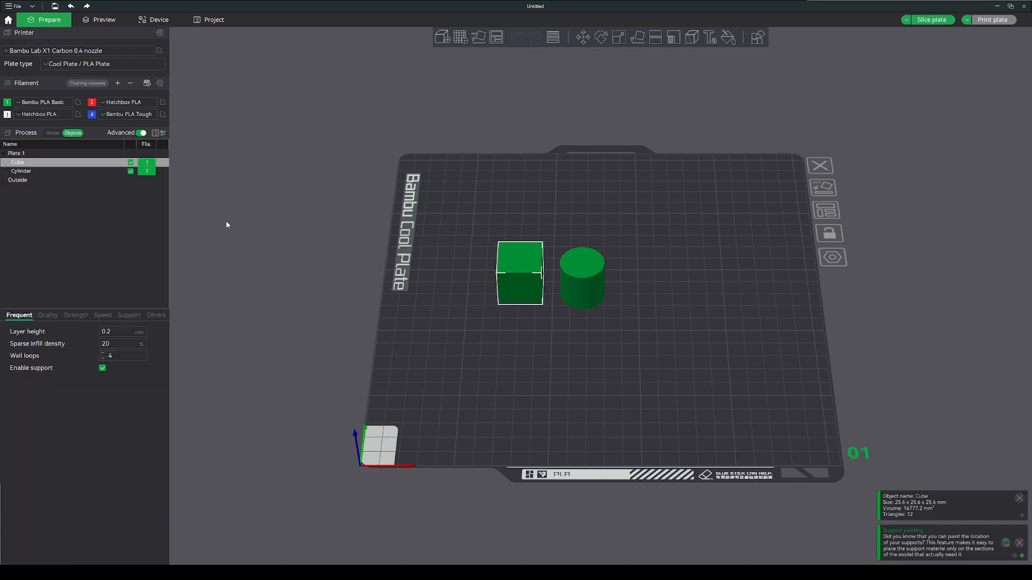
click(699, 350)
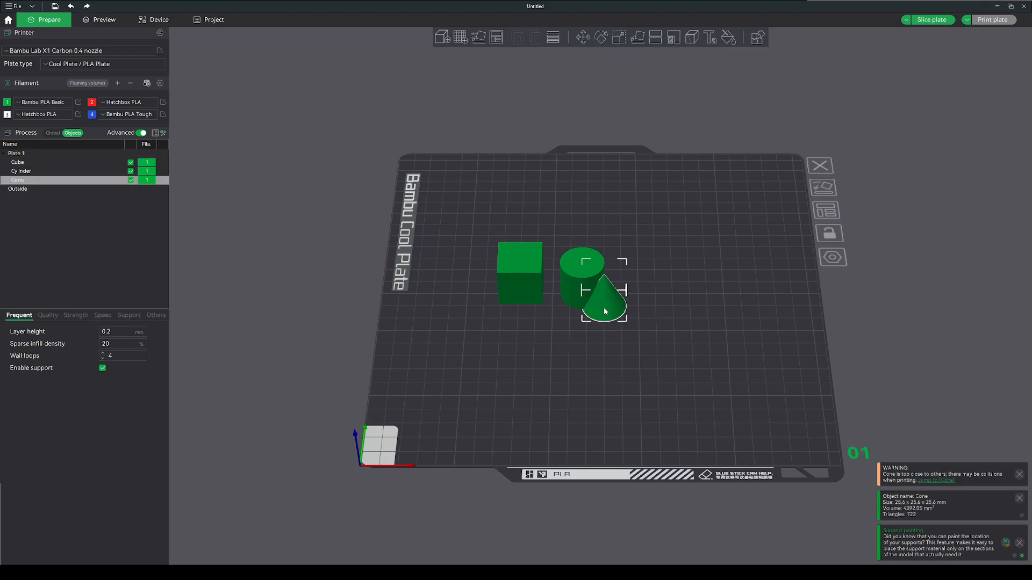
drag(600, 287, 658, 277)
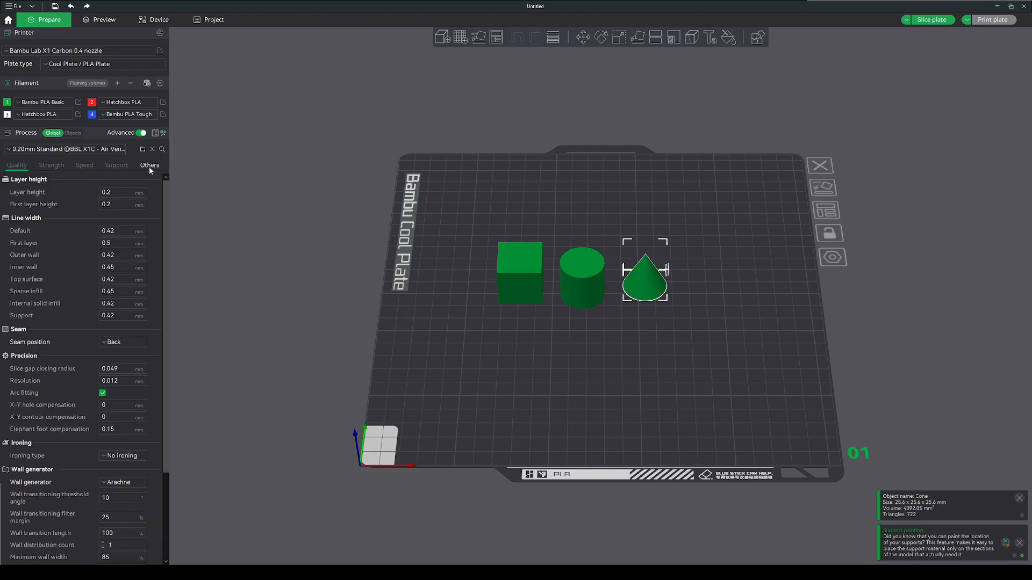
Review the Others tab and sliced preview layers, then return to the Prepare view.
click(149, 165)
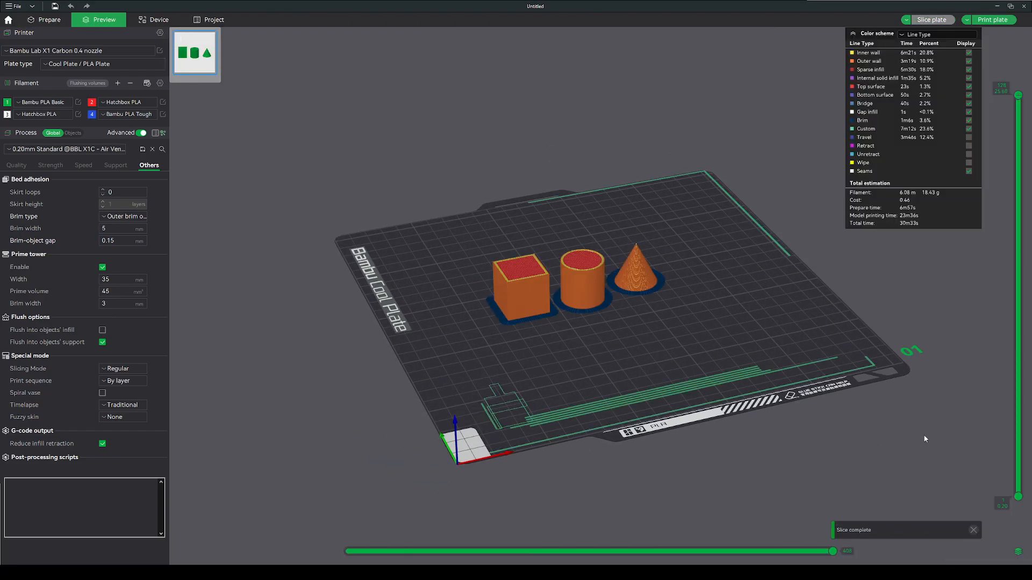
drag(1017, 105, 1018, 273)
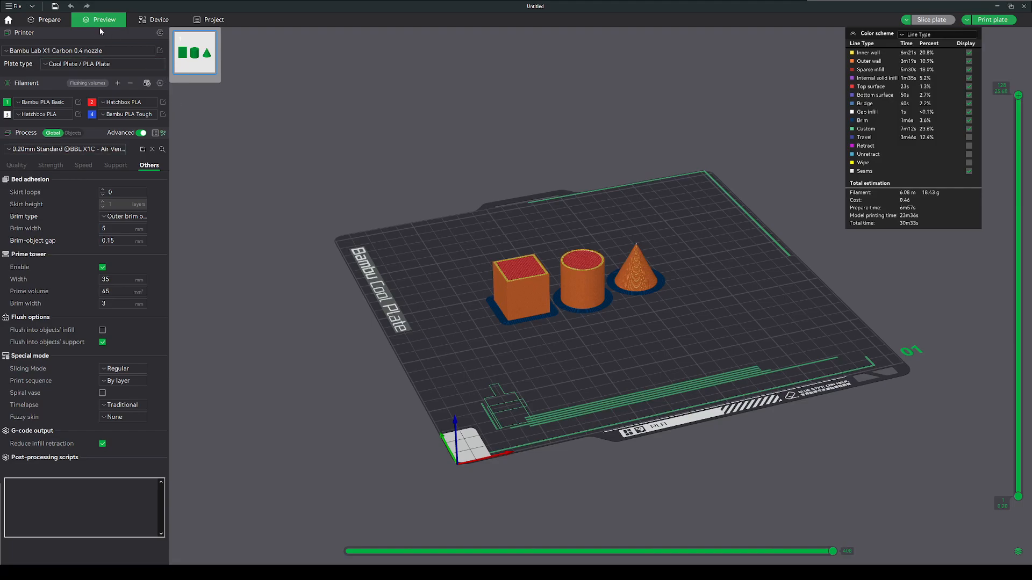
click(48, 19)
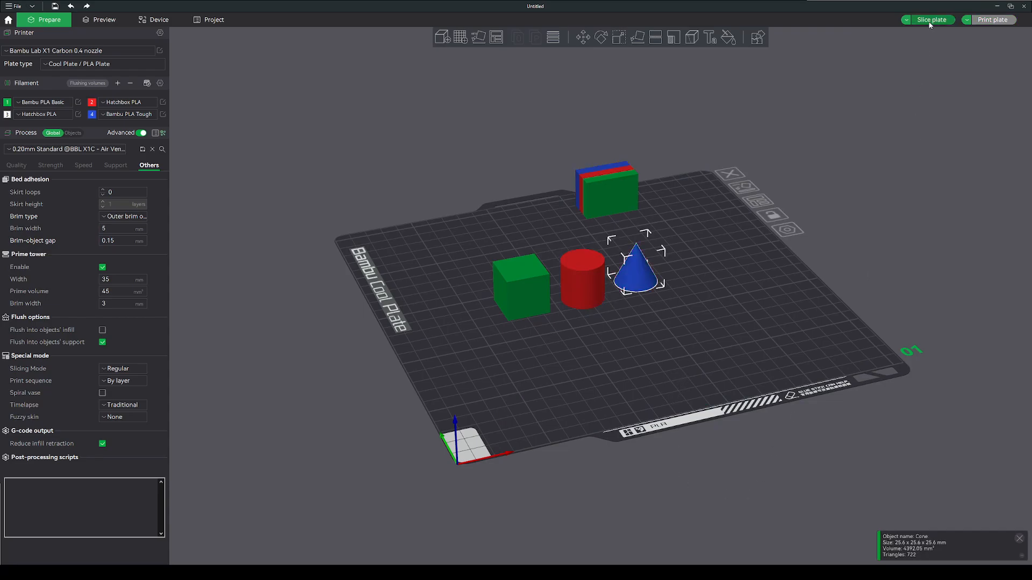
Slice the three-filament plate, scan all layers in Preview, and go back to Prepare.
click(930, 20)
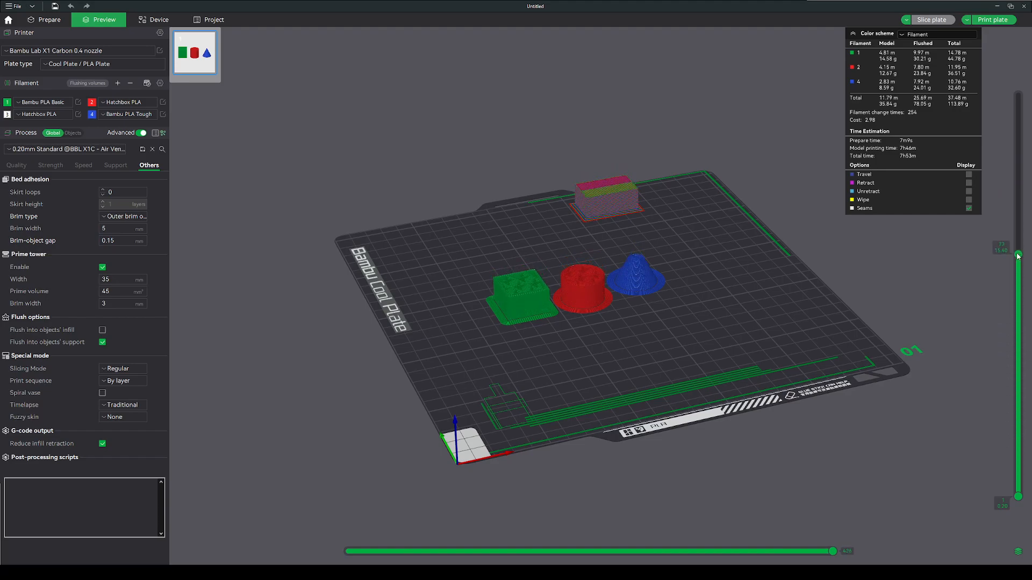
drag(1017, 257, 1017, 96)
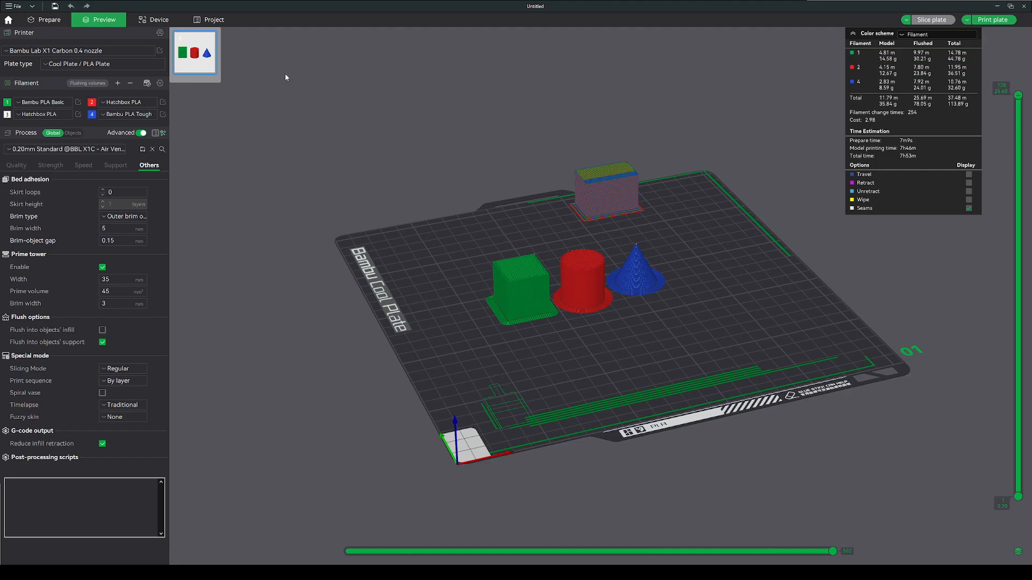
click(49, 19)
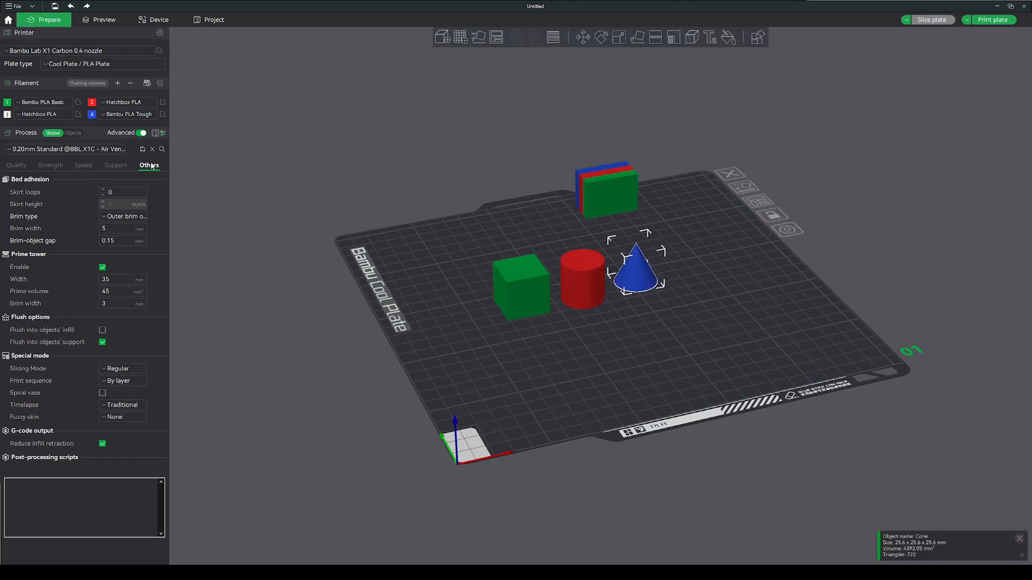
Set Print sequence to By object, moving the cube back-left and the cone front-right.
click(122, 380)
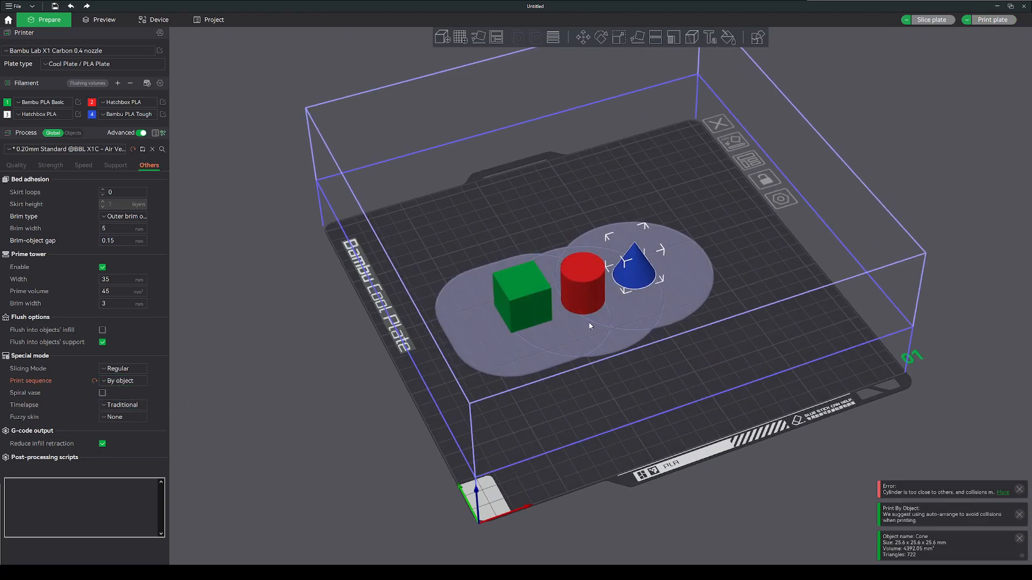
drag(519, 293, 457, 240)
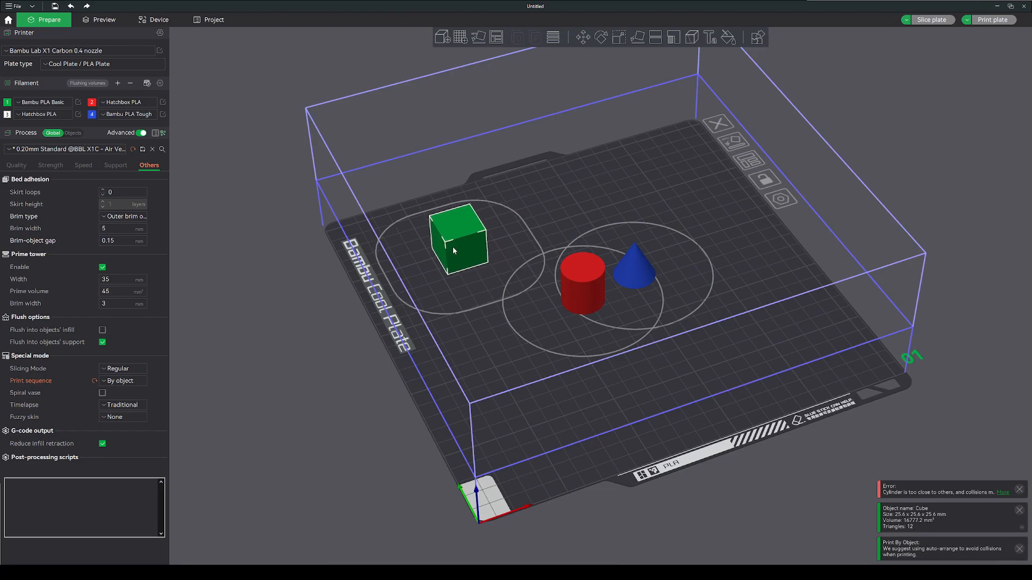
drag(632, 270, 780, 329)
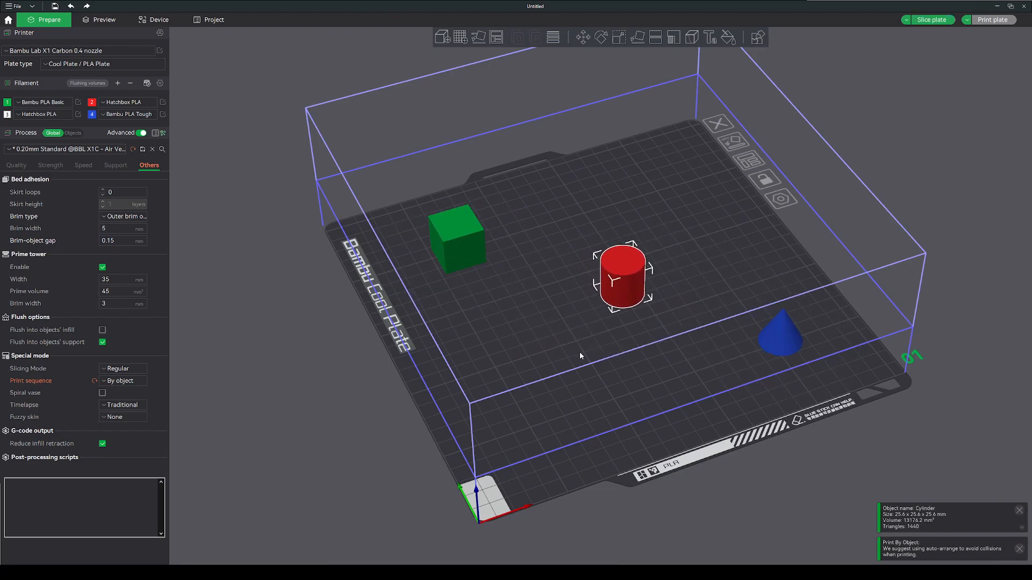
click(104, 19)
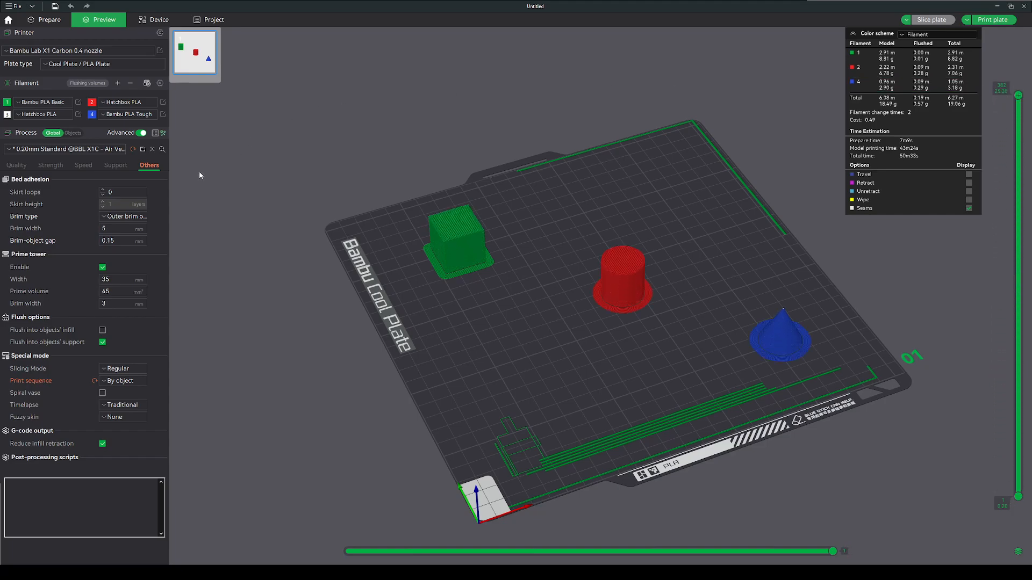
Move the Cylinder to first in the object print order ahead of cube and cone.
click(42, 102)
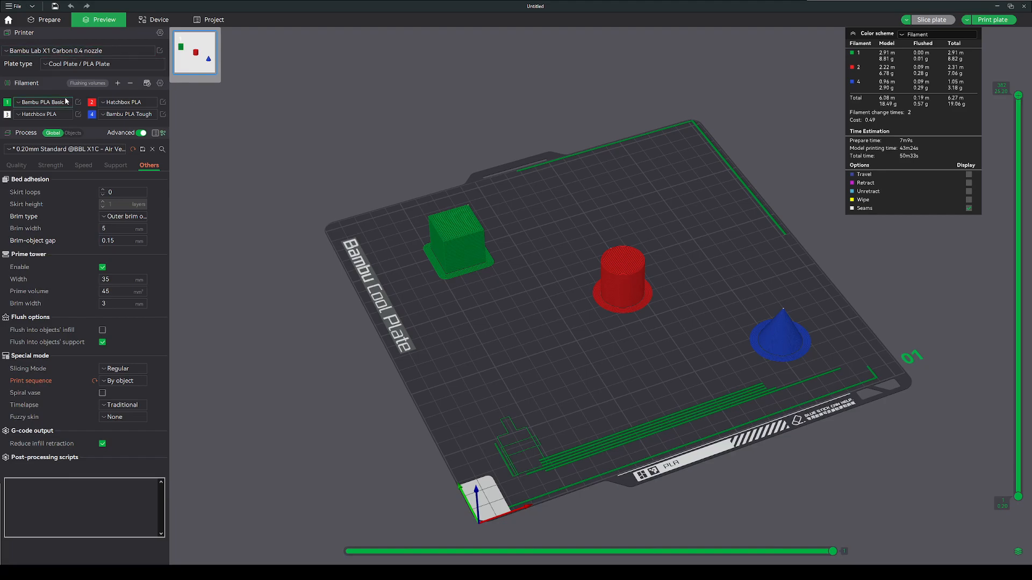
click(49, 20)
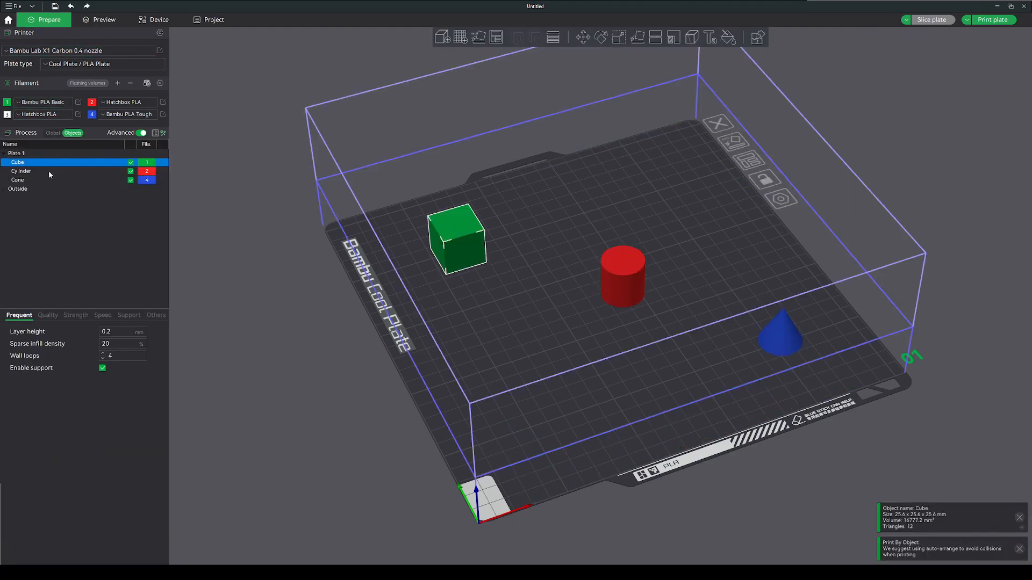
click(620, 275)
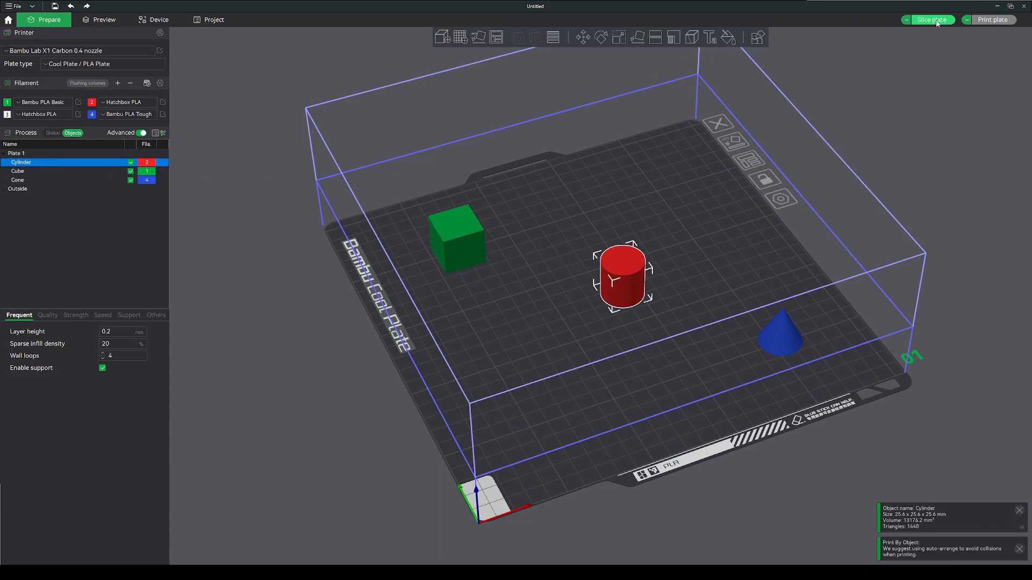
Slice the reordered plate and scrub through the preview layers of the print progress.
click(931, 20)
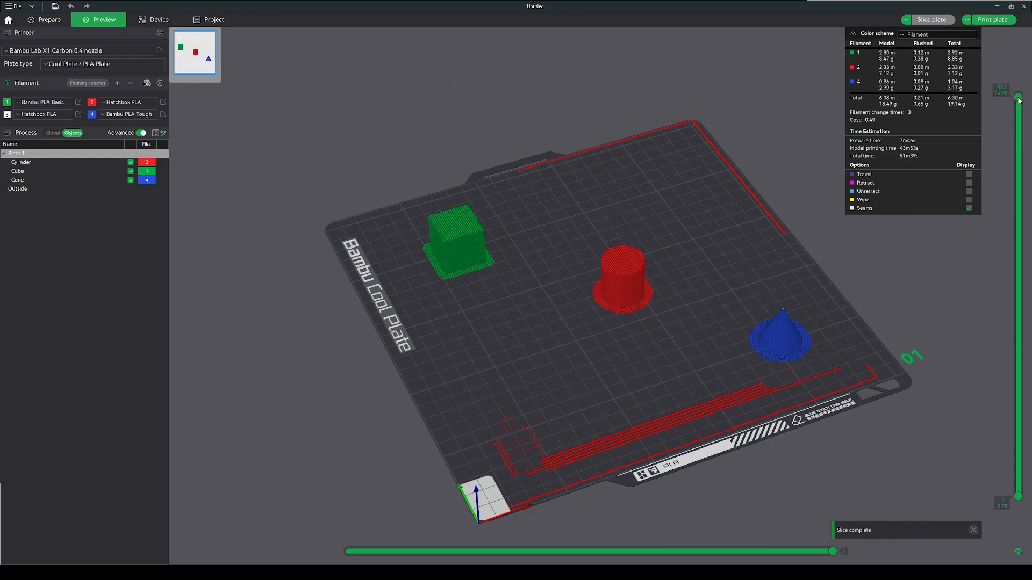
drag(1018, 98, 1018, 349)
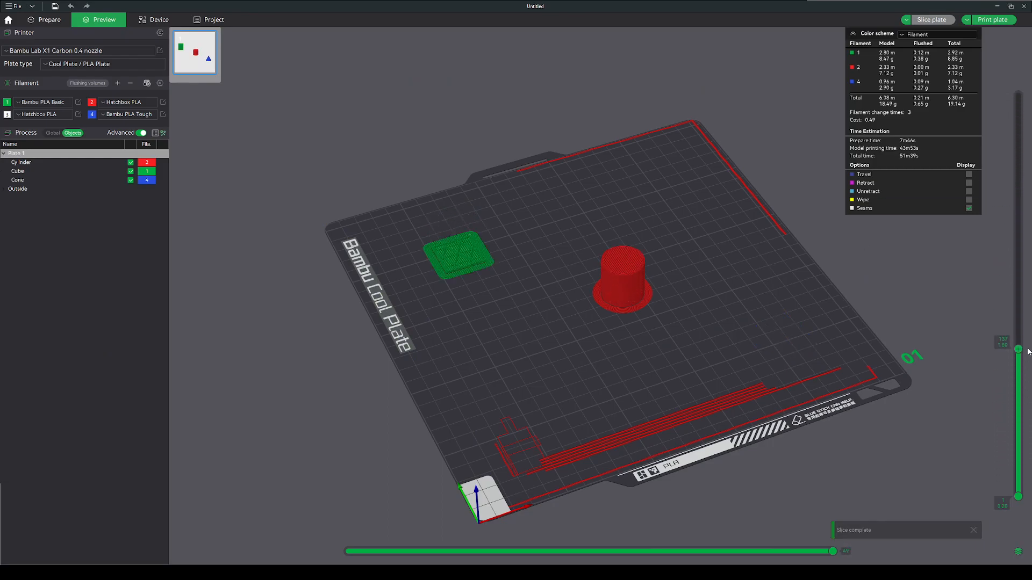
drag(1019, 349, 1019, 164)
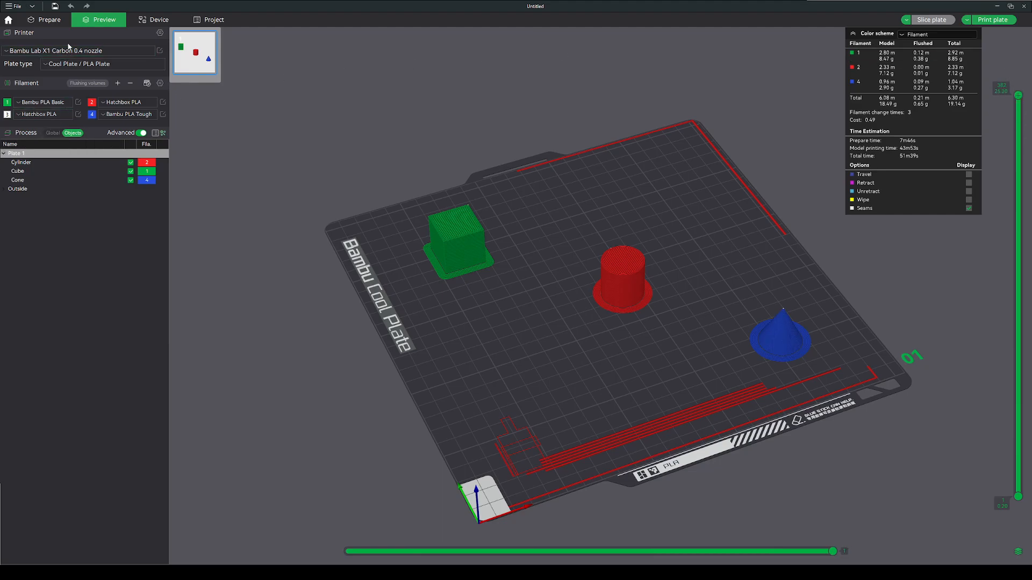
Return to Prepare and select the green cube to build the two-cube assembly.
click(50, 19)
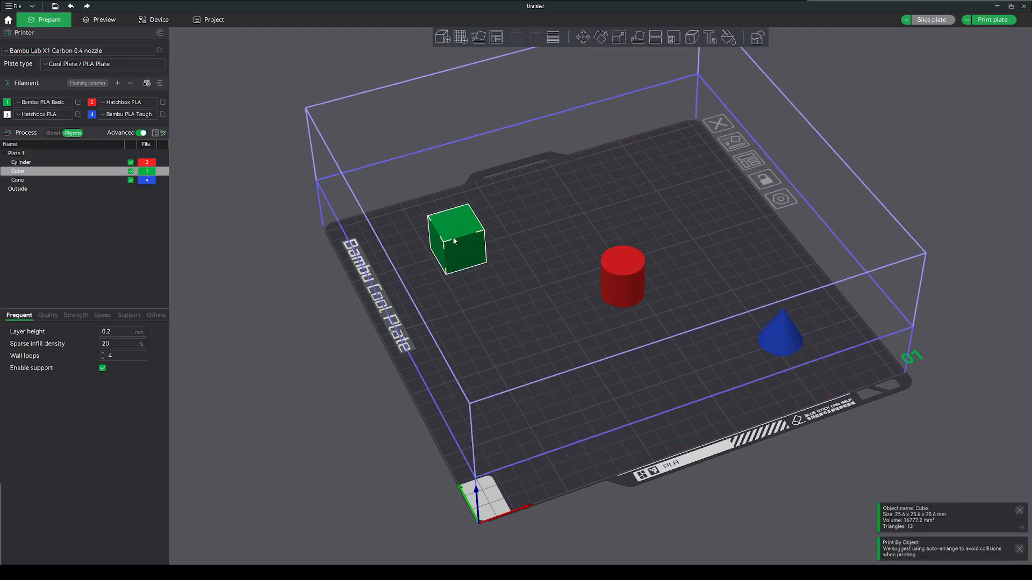
mouse_move(498, 298)
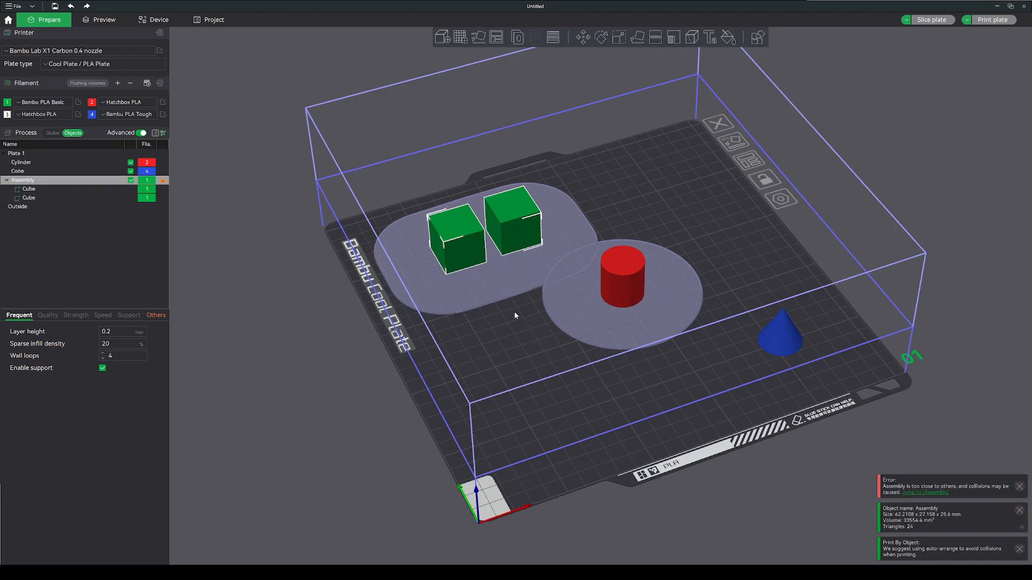
mouse_move(610, 278)
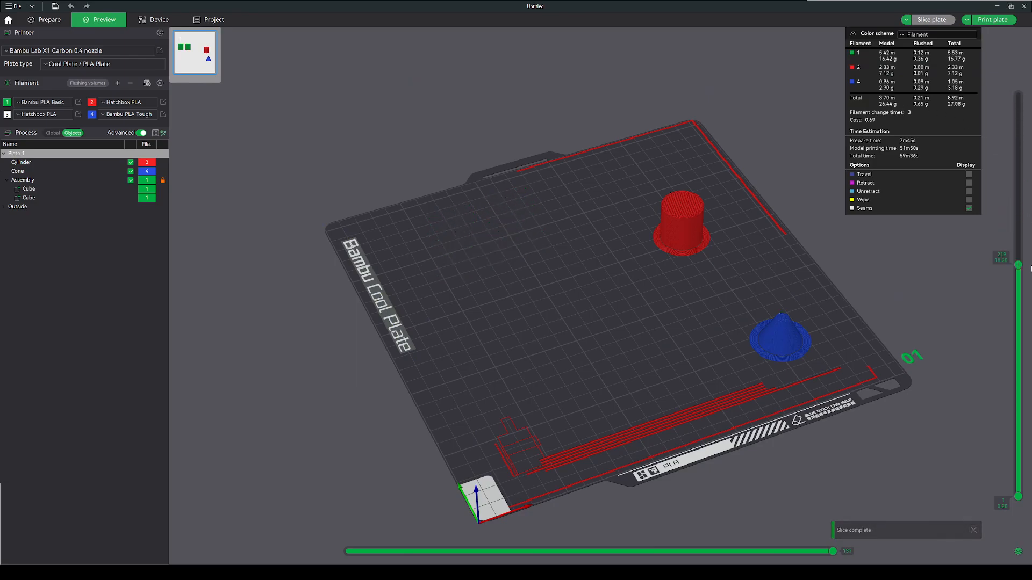
Show every sliced layer and switch the Process panel back to Global settings.
drag(1018, 269, 1018, 327)
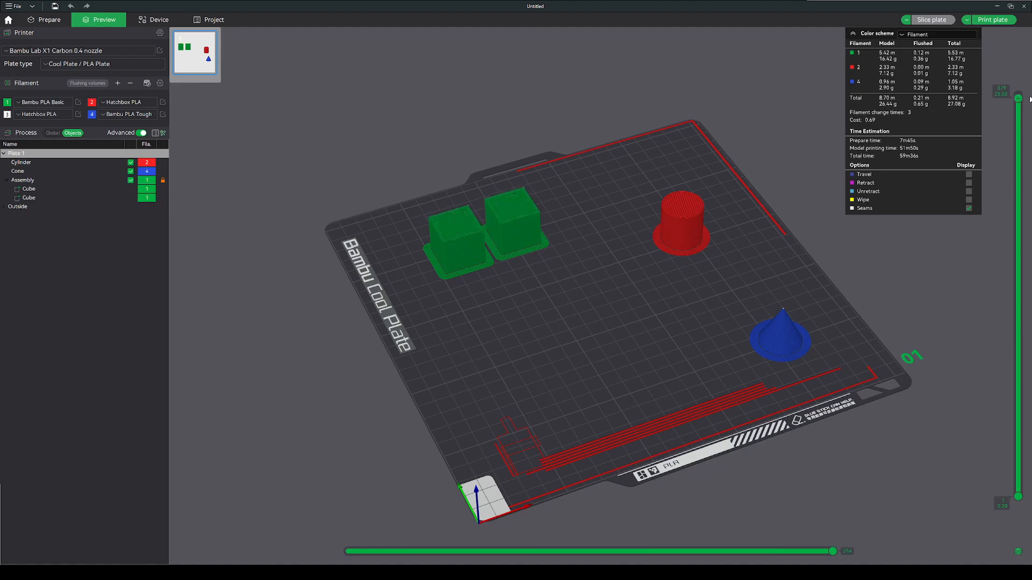
click(53, 133)
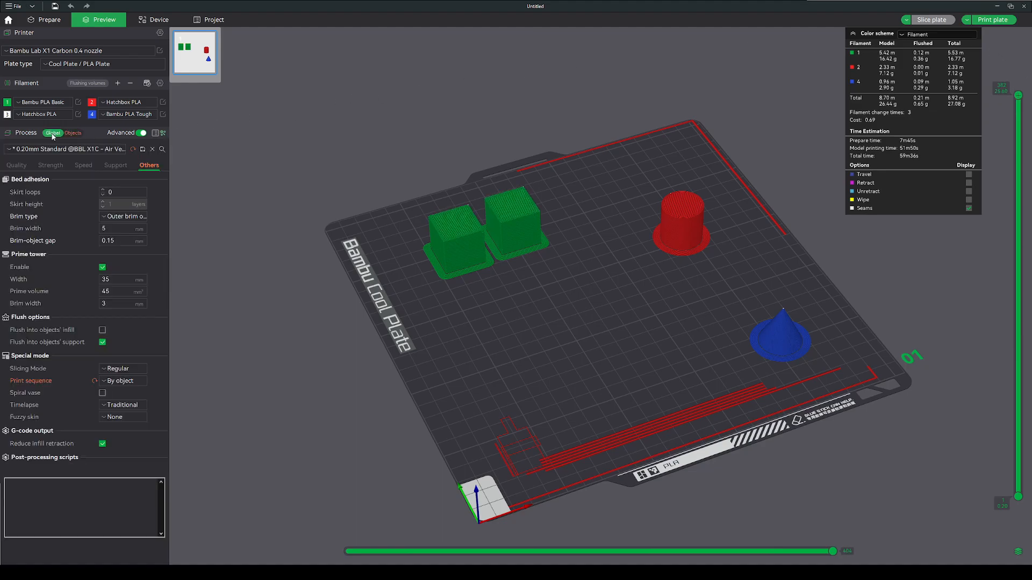
Scale the red cylinder to roughly double its height, then return to the object list.
click(49, 20)
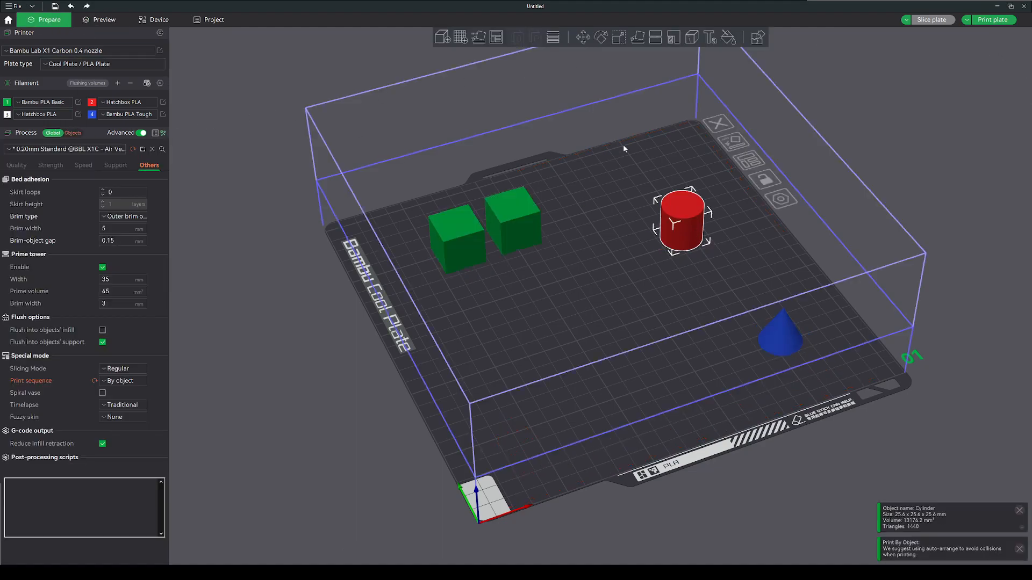
click(618, 37)
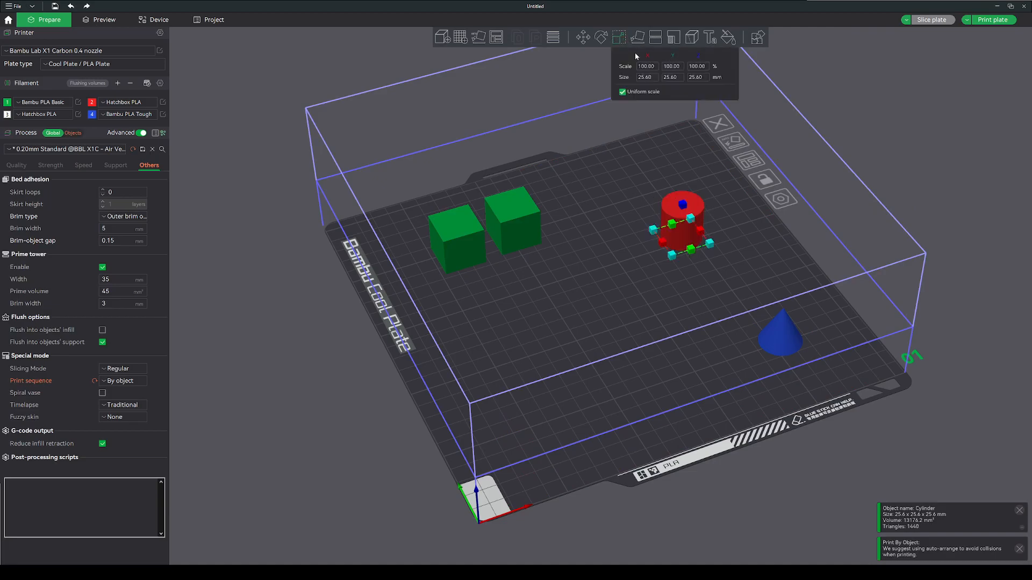
drag(683, 197, 686, 167)
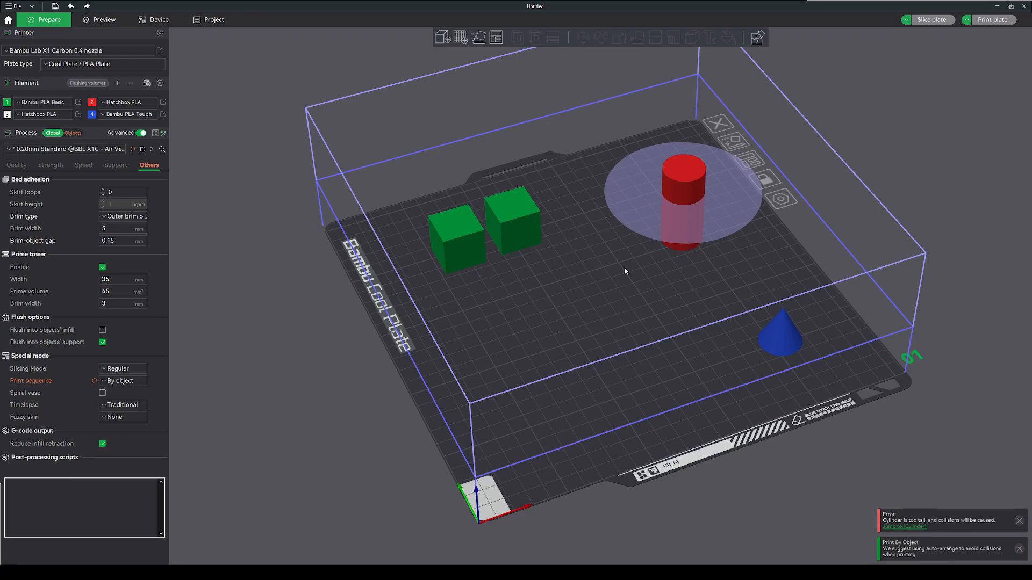
mouse_move(738, 214)
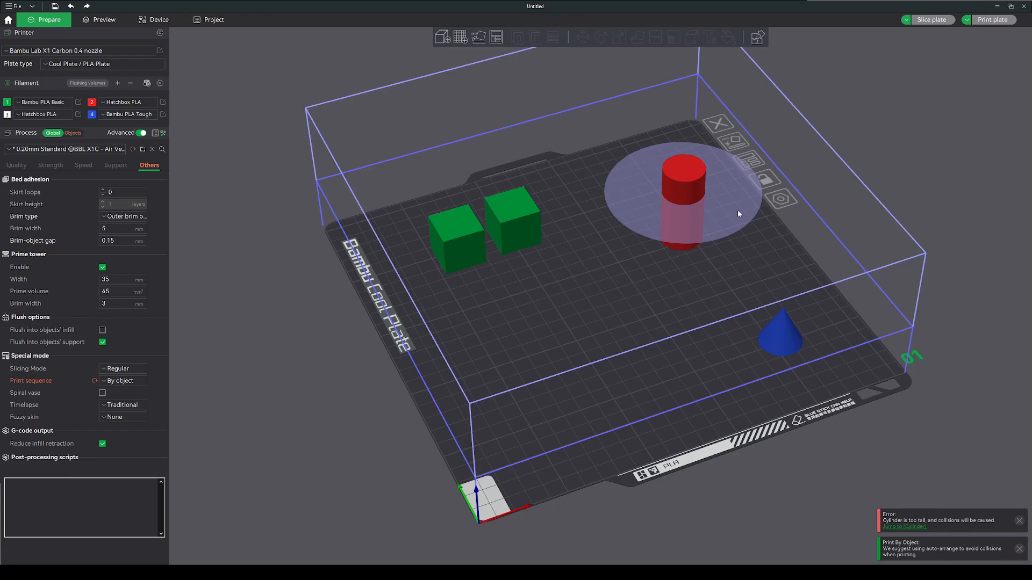
mouse_move(905, 525)
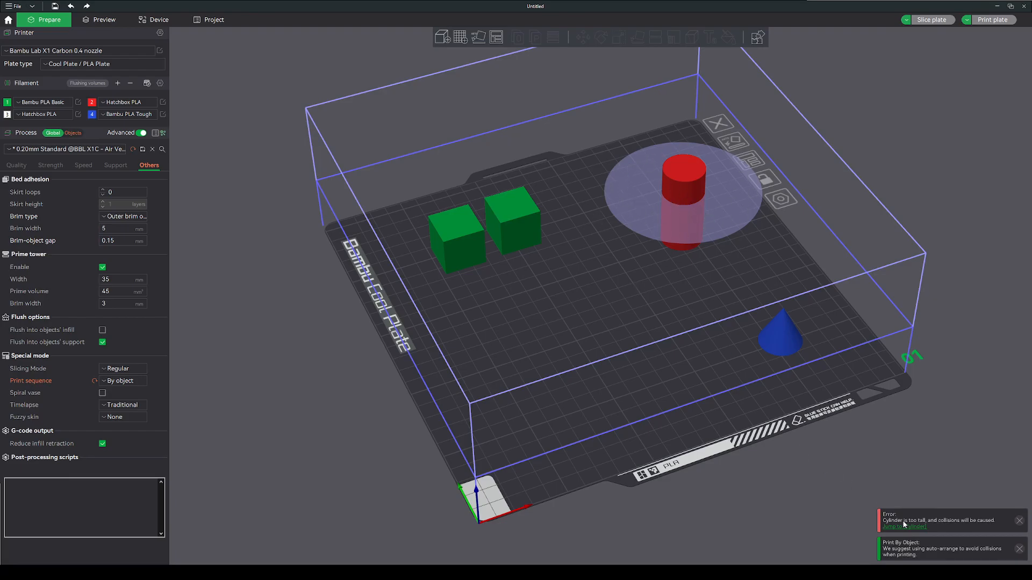
mouse_move(409, 258)
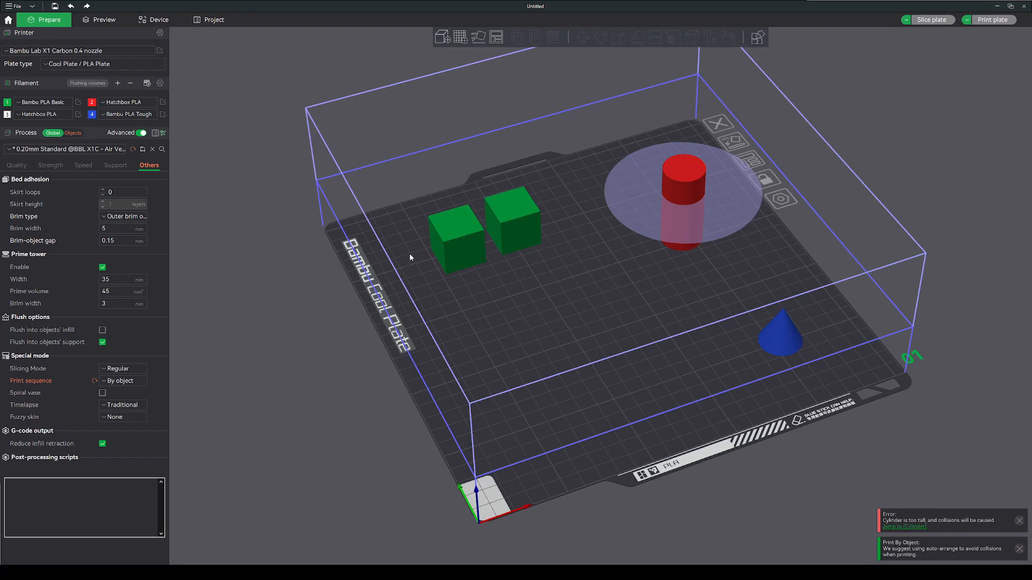
click(73, 132)
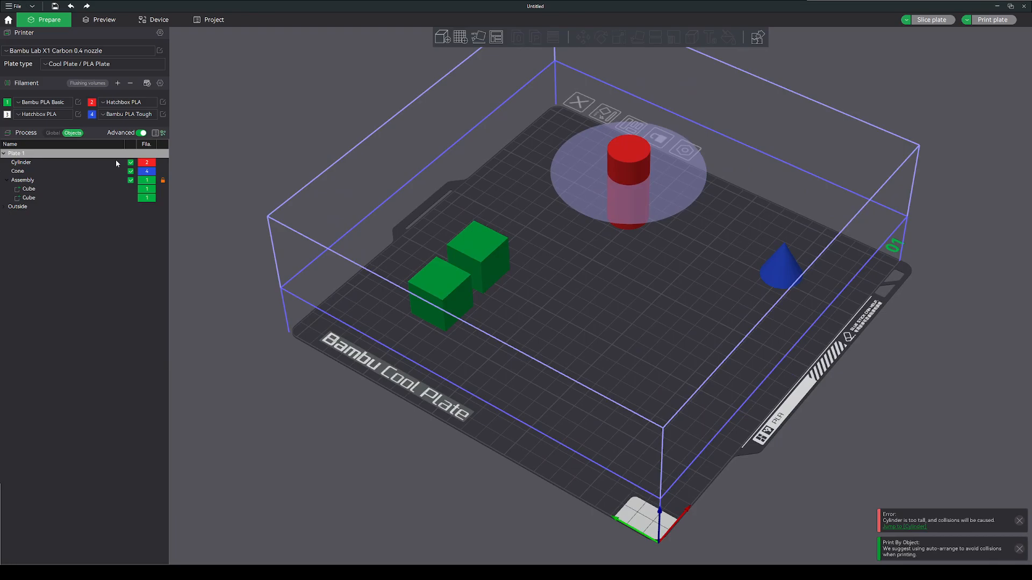
mouse_move(619, 170)
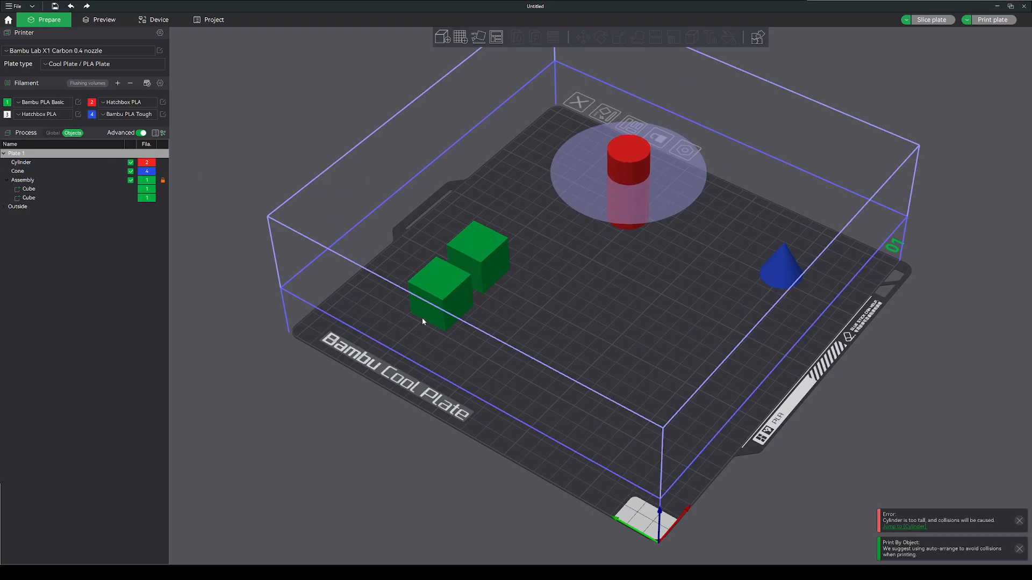
Reorder the object list so the tall Cylinder prints after the Assembly, and reslice.
click(23, 179)
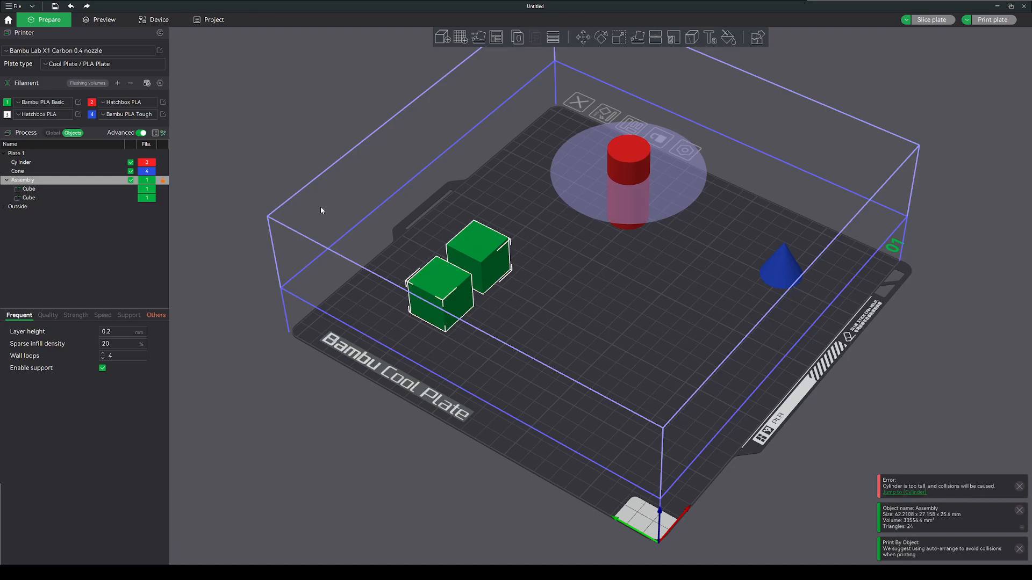
mouse_move(575, 203)
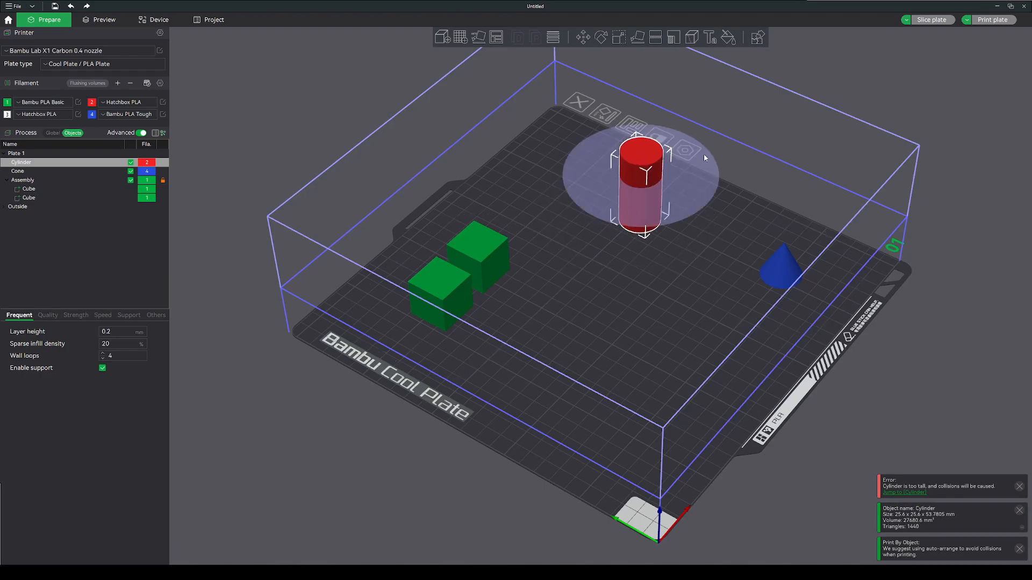
mouse_move(662, 199)
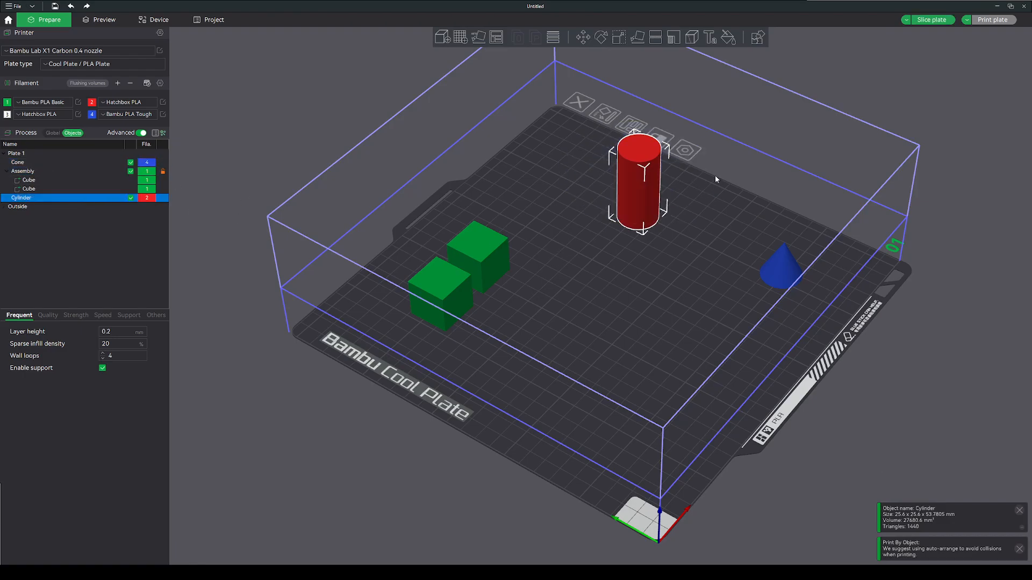
click(103, 19)
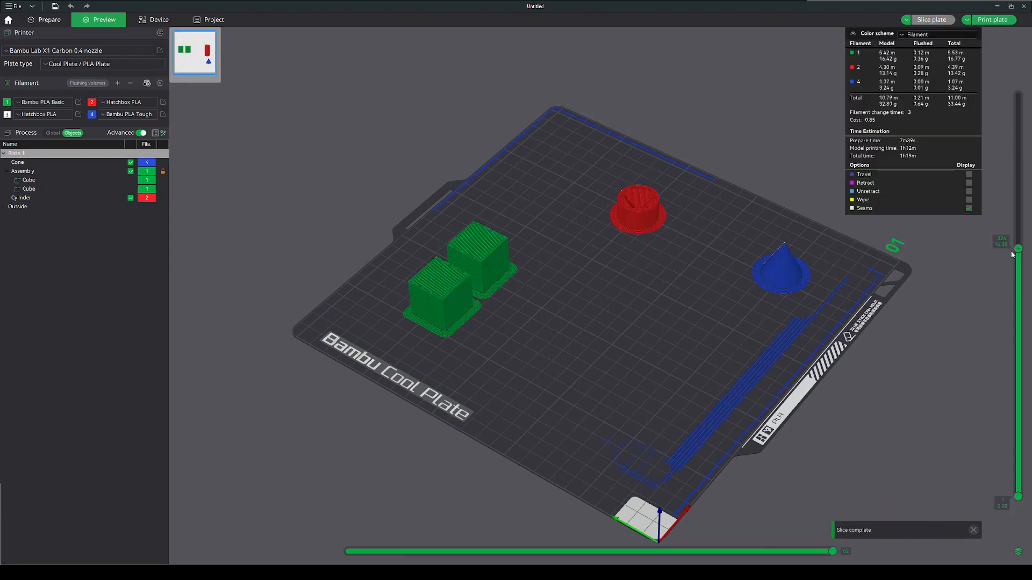
Scrub the preview partway down then to the top, showing the full tall cylinder printed last.
drag(1018, 250, 1018, 487)
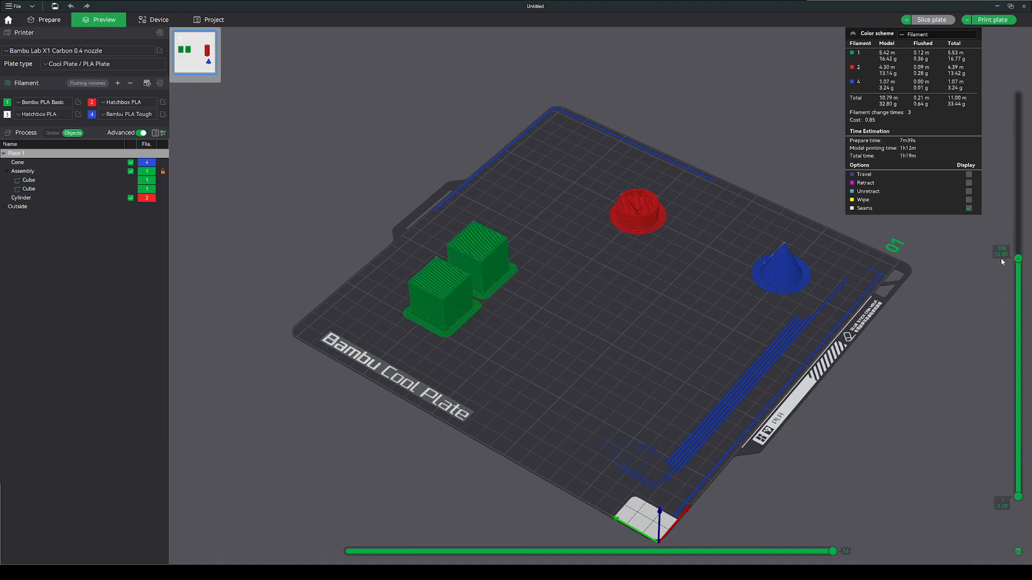
drag(1018, 258, 1017, 91)
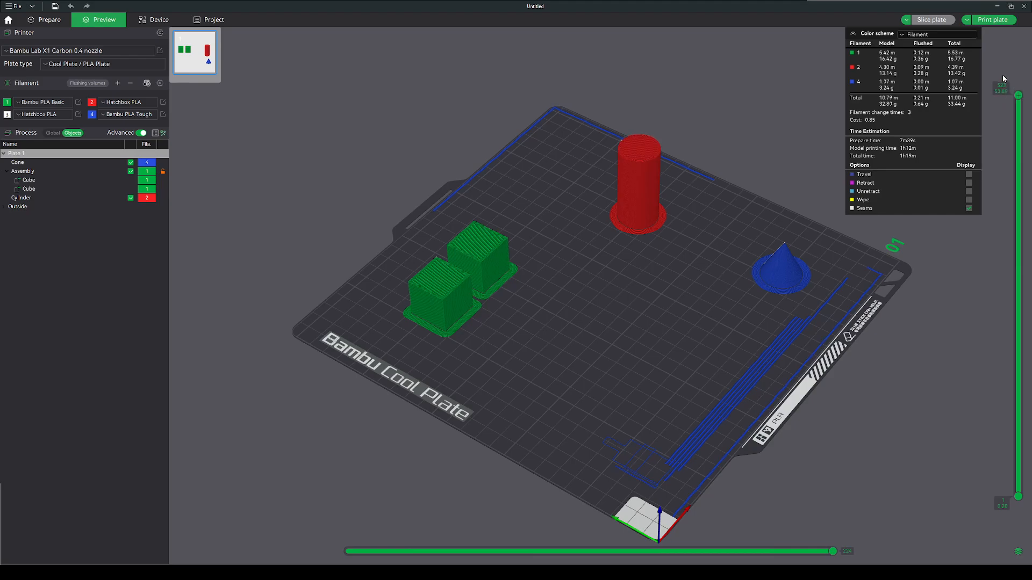